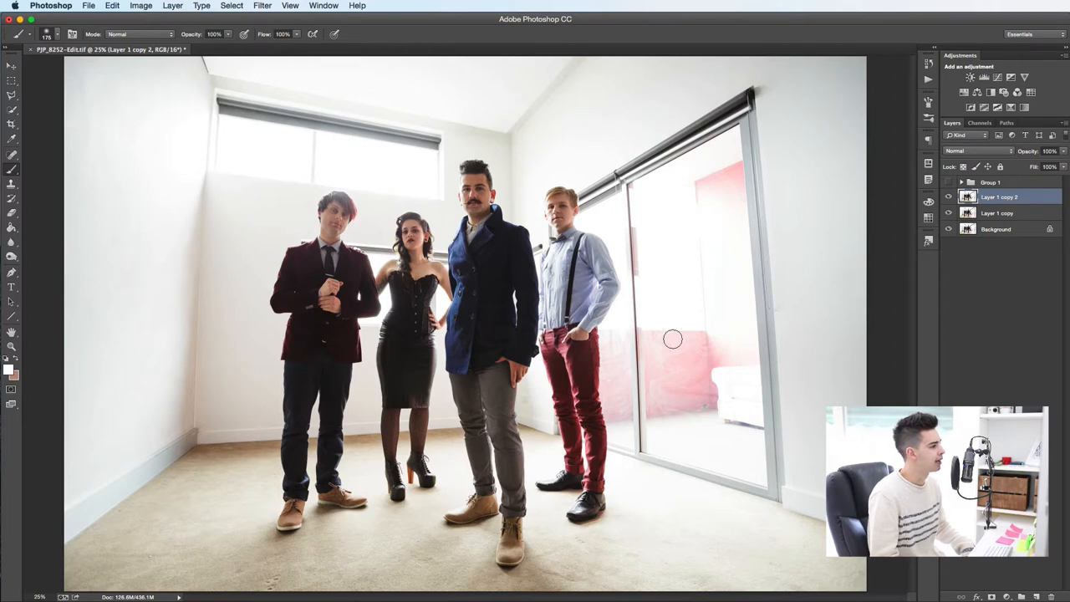
{"action": "mouse_move", "coordinate": [247, 187]}
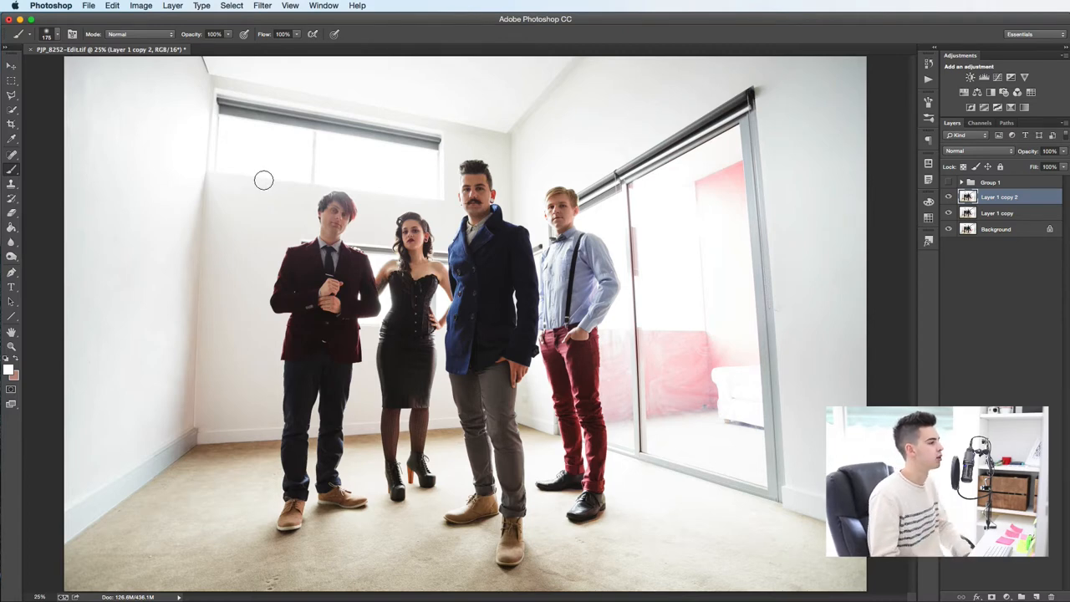
{"action": "mouse_move", "coordinate": [351, 134]}
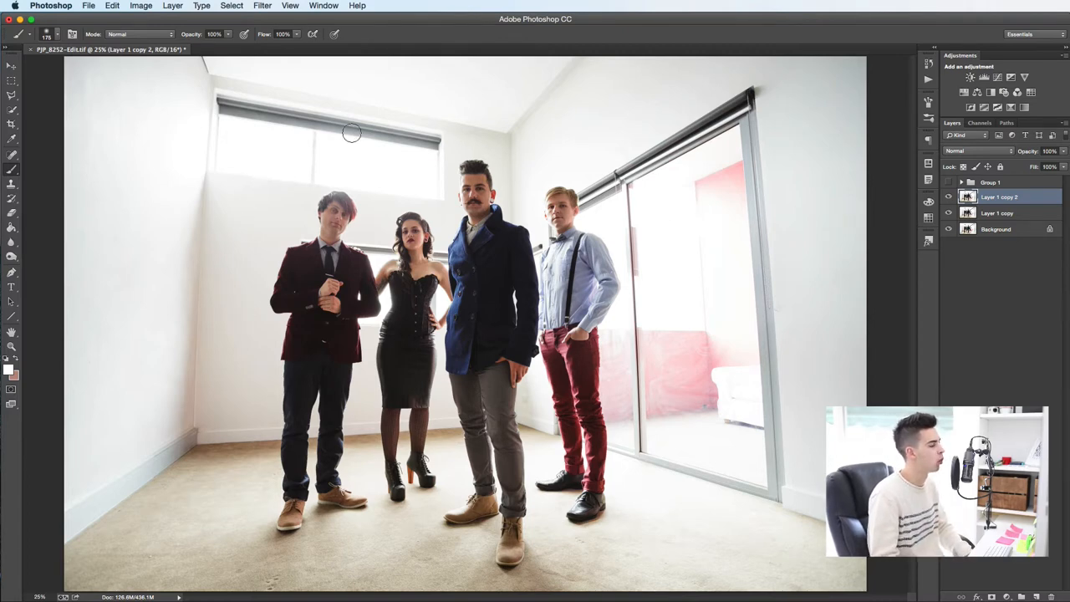
{"action": "mouse_move", "coordinate": [127, 321]}
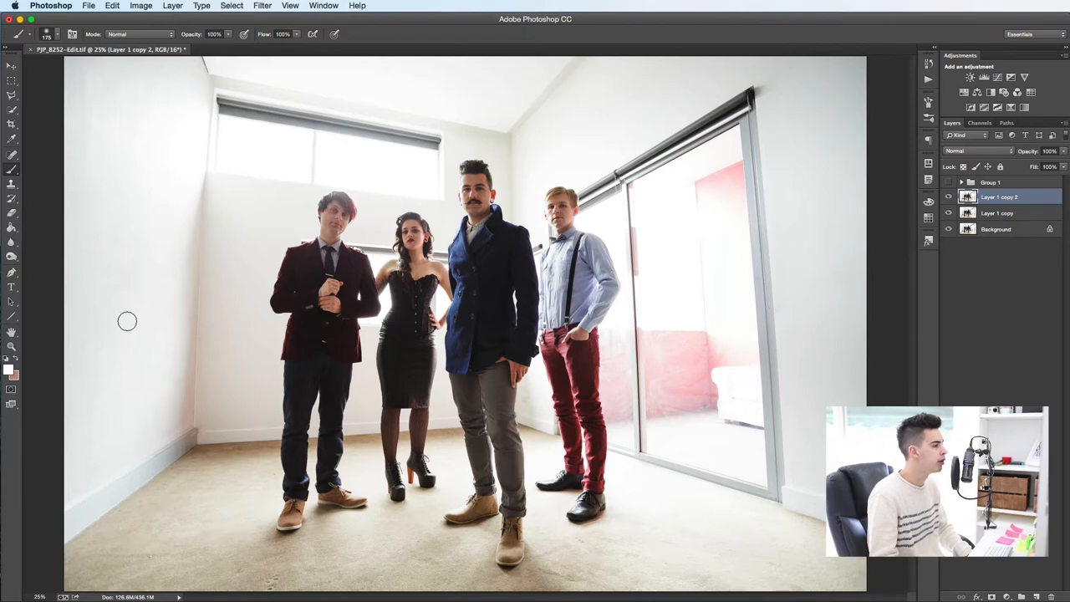
{"action": "mouse_move", "coordinate": [465, 254]}
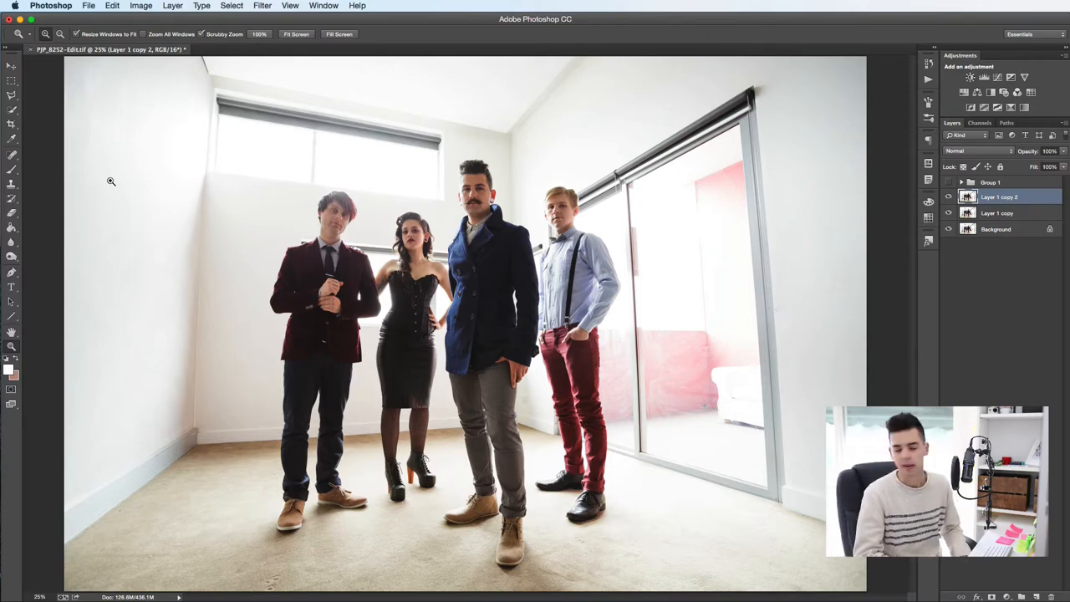
- Add a Hue/Saturation layer and desaturate the beige carpet by sampling it with the targeted adjustment tool
{"action": "left_click", "coordinate": [983, 77]}
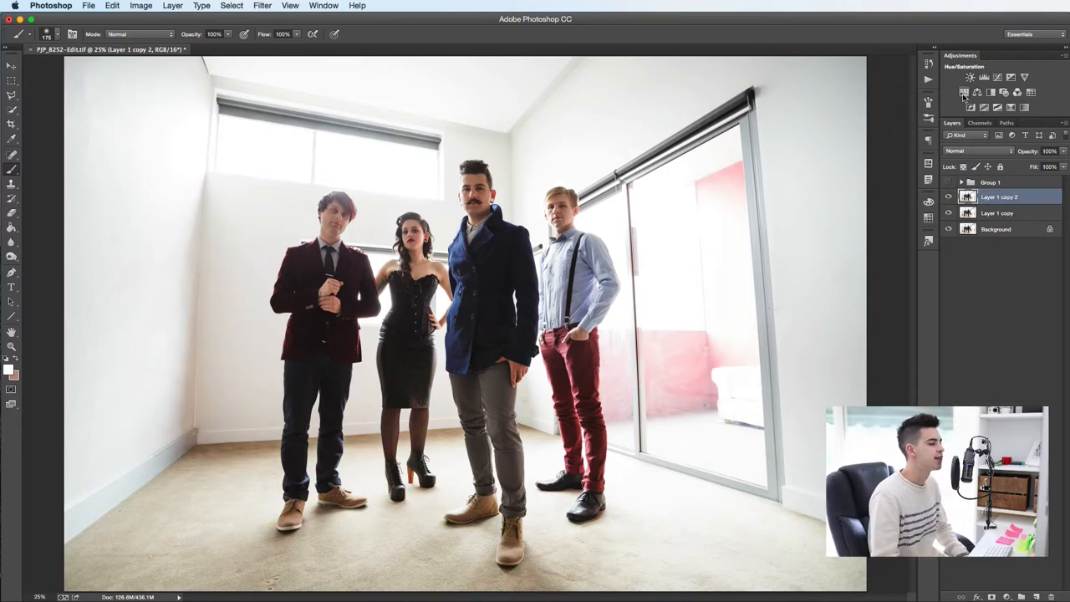
{"action": "left_click", "coordinate": [970, 77]}
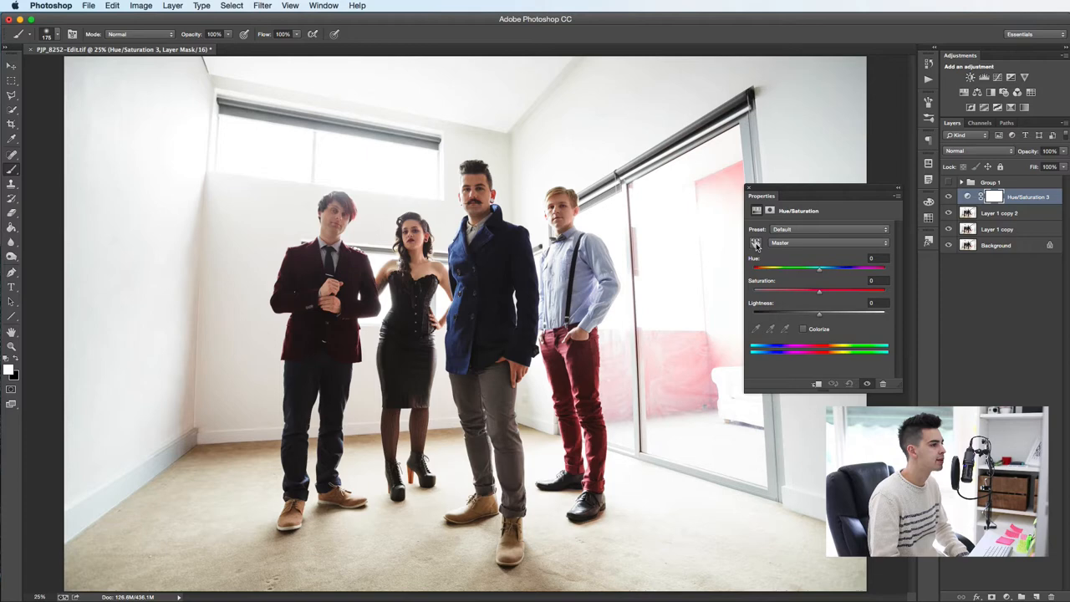
{"action": "left_click", "coordinate": [756, 244]}
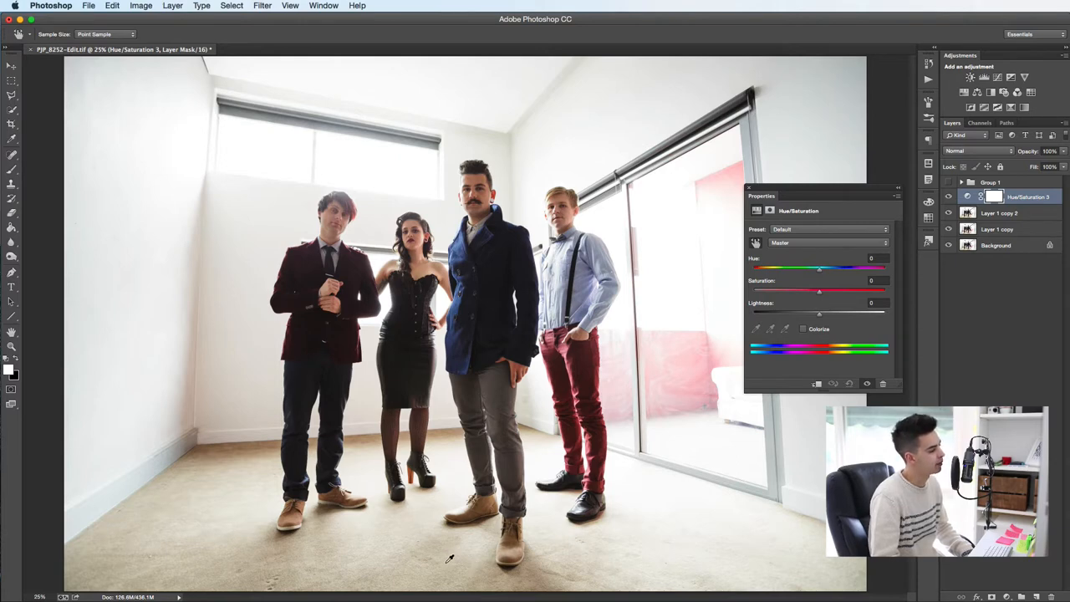
{"action": "left_click", "coordinate": [827, 242]}
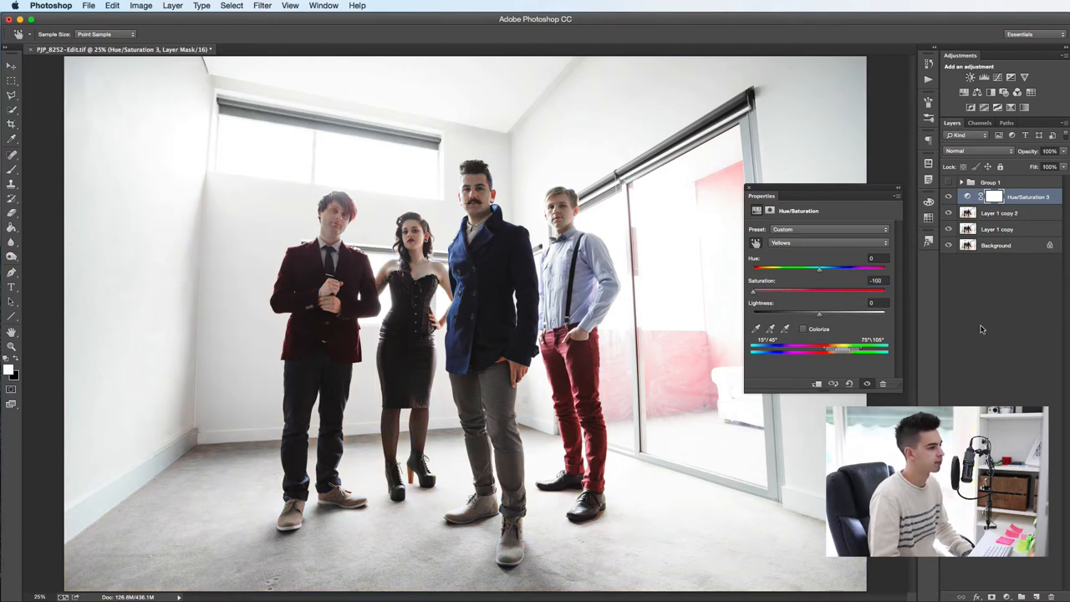
{"action": "left_click_drag", "start_coordinate": [819, 312], "coordinate": [849, 312]}
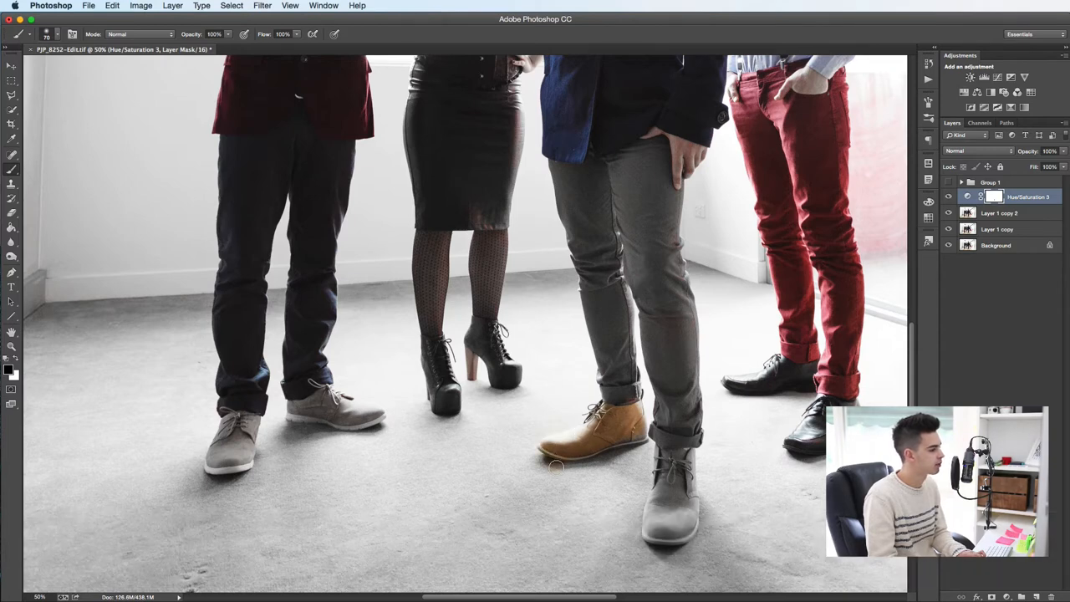
{"action": "mouse_move", "coordinate": [30, 375]}
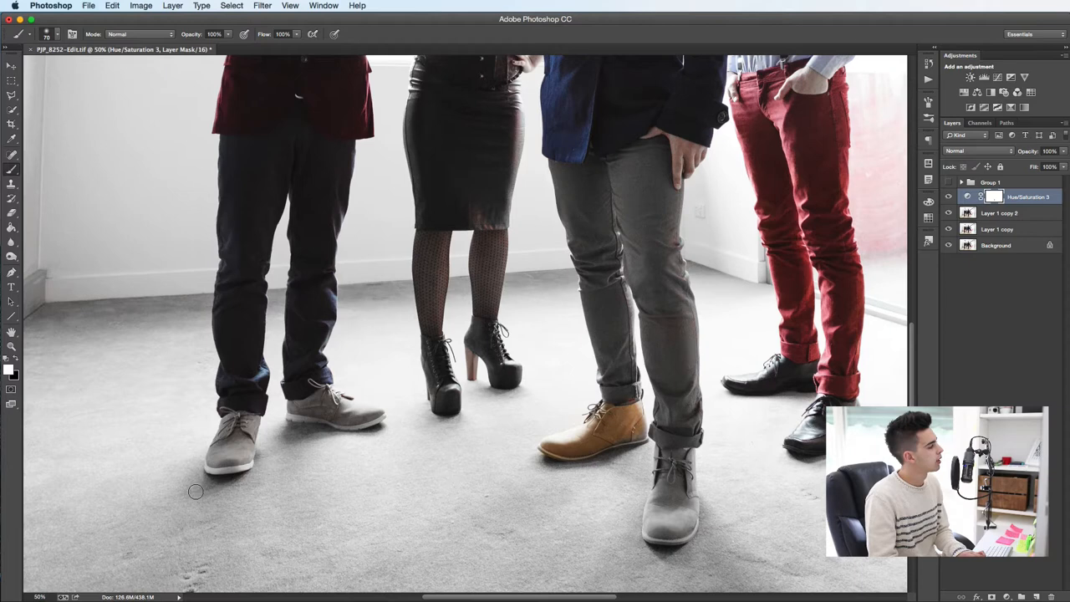
{"action": "mouse_move", "coordinate": [668, 495]}
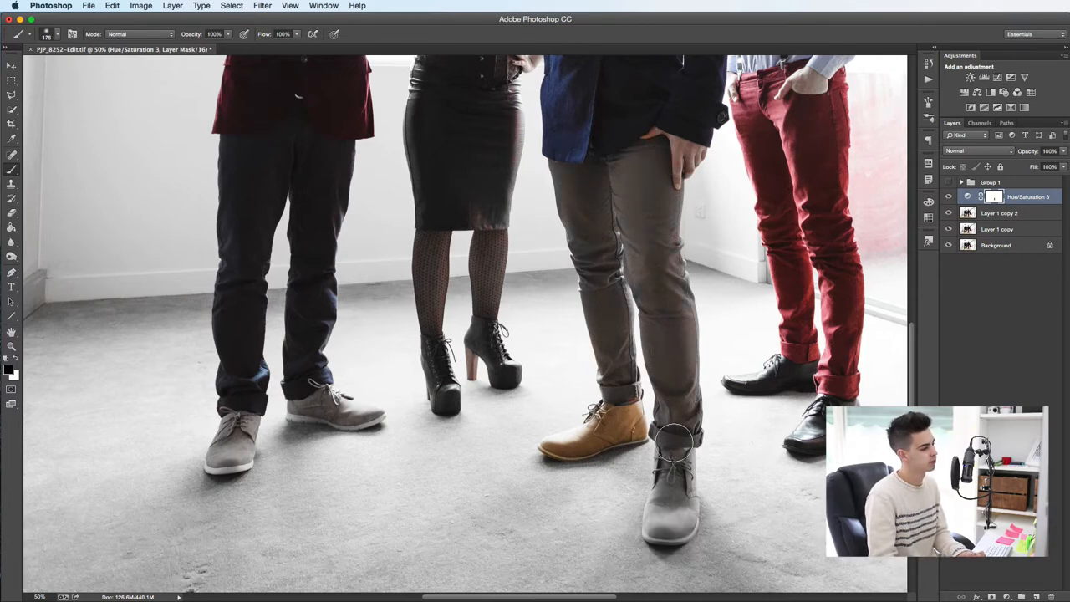
- Paint black on the layer mask over the middle man's boots to restore their tan colour
{"action": "left_click_drag", "start_coordinate": [672, 438], "coordinate": [669, 550]}
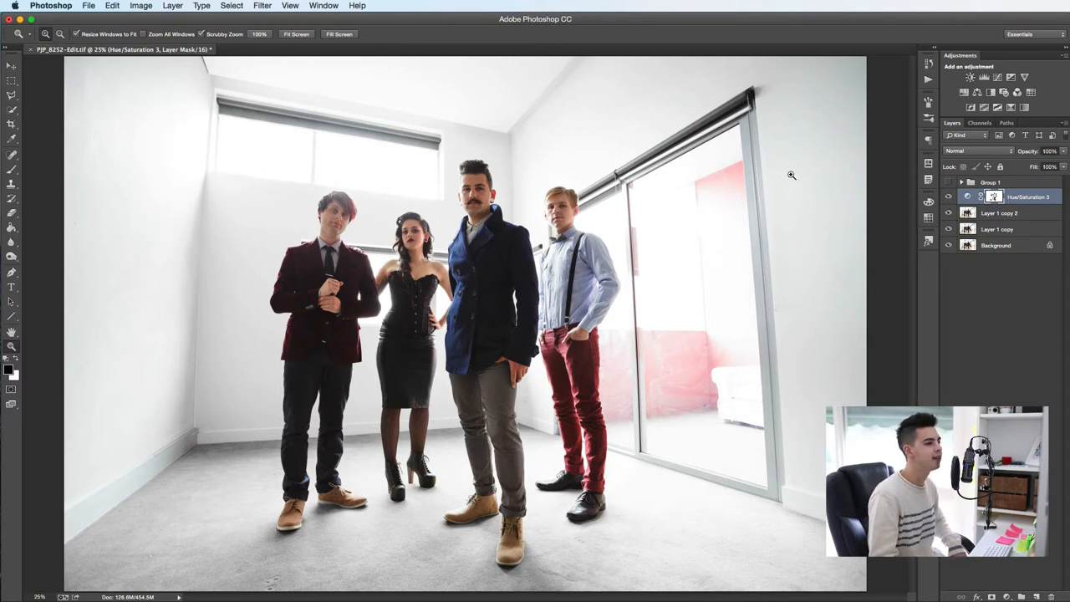
{"action": "mouse_move", "coordinate": [966, 153]}
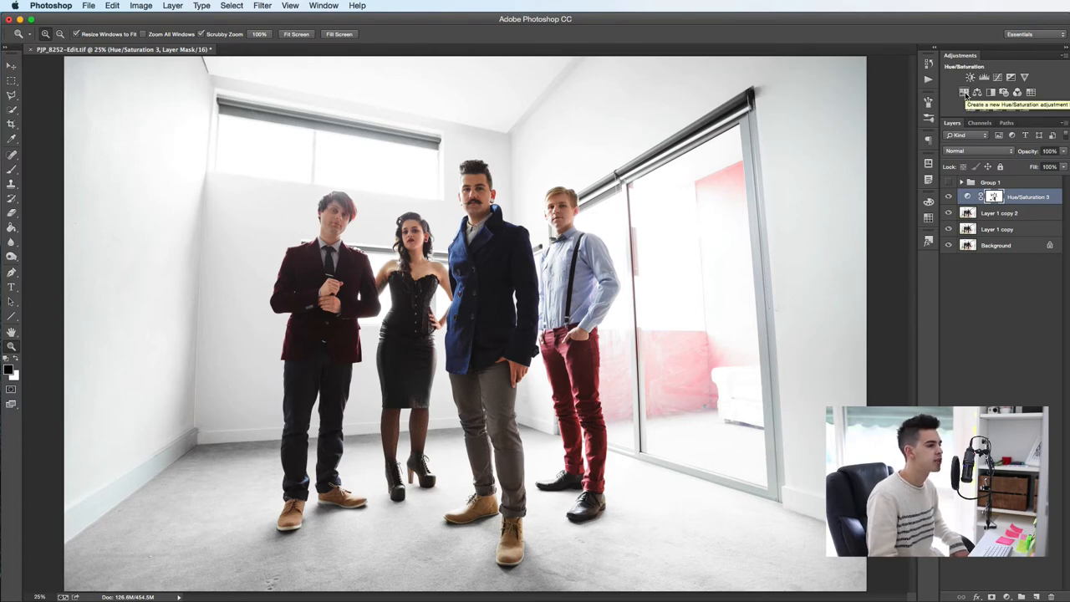
- Add a second Hue/Saturation layer with Reds at -100 saturation and raised lightness
{"action": "left_click", "coordinate": [970, 94]}
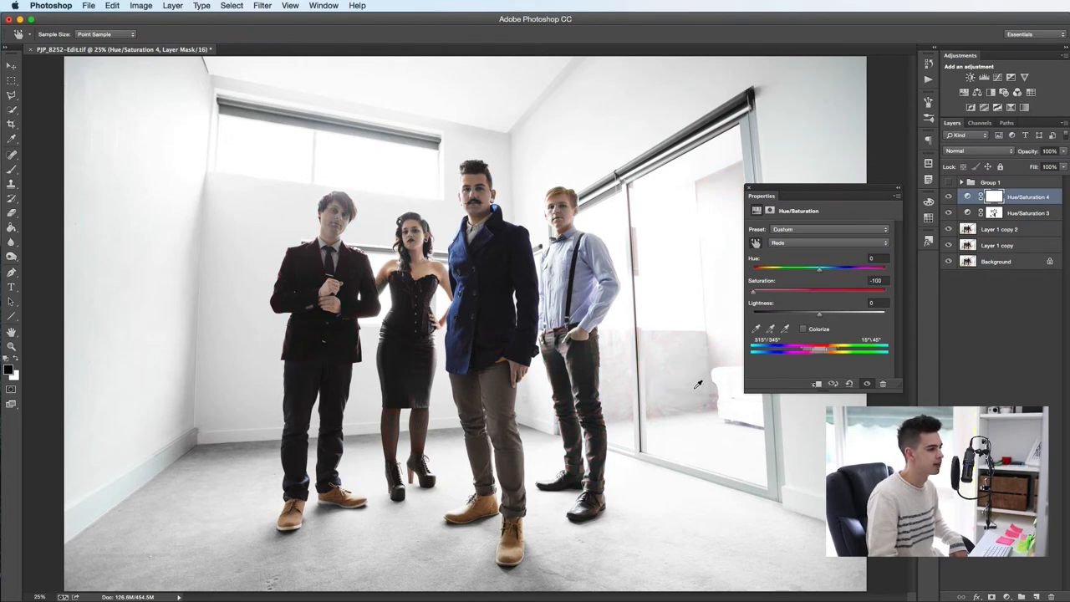
{"action": "left_click_drag", "start_coordinate": [819, 312], "coordinate": [849, 312]}
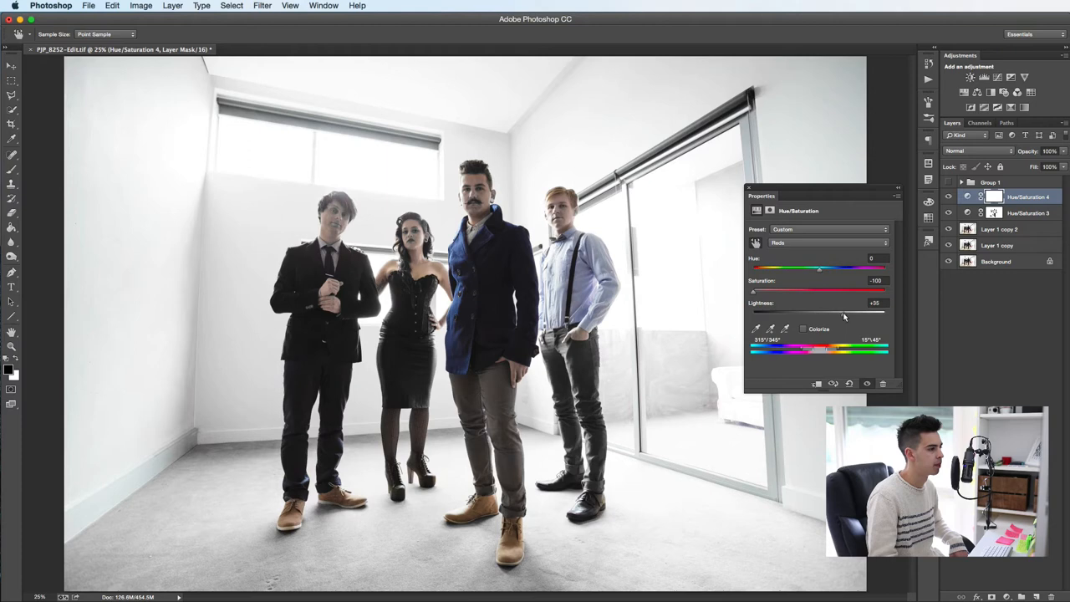
{"action": "left_click_drag", "start_coordinate": [819, 313], "coordinate": [856, 313]}
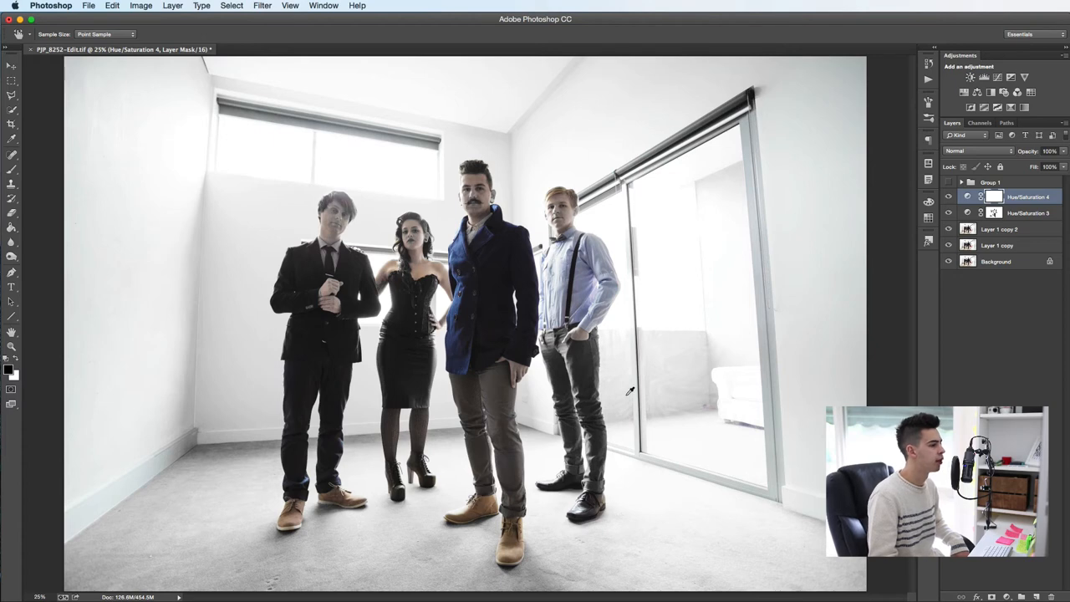
{"action": "mouse_move", "coordinate": [693, 161]}
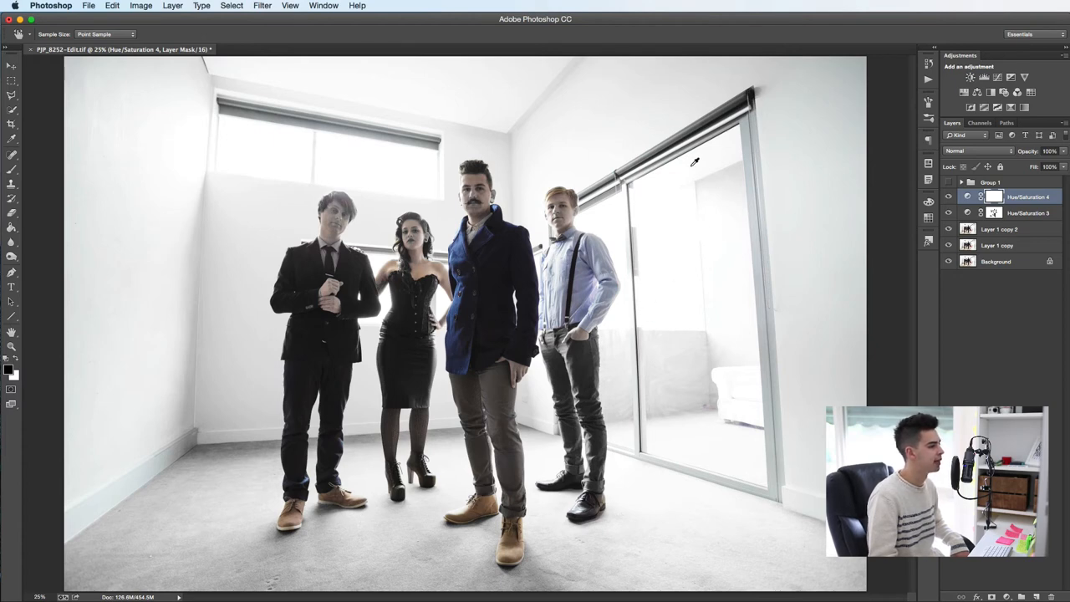
{"action": "mouse_move", "coordinate": [631, 321]}
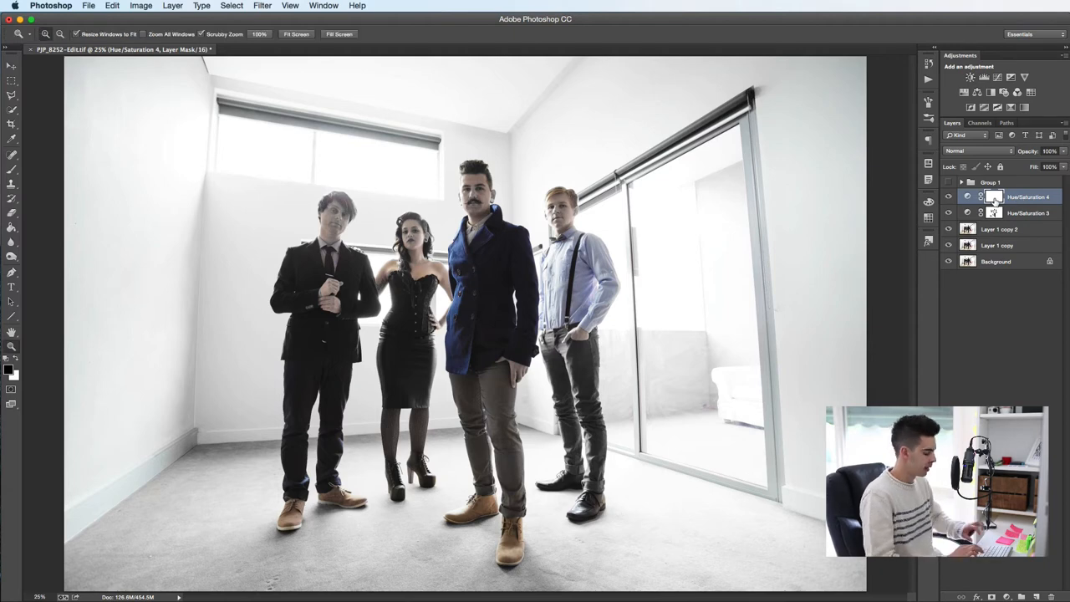
- Invert the layer mask so the red desaturation is hidden across the whole image
{"action": "key", "text": "cmd+i"}
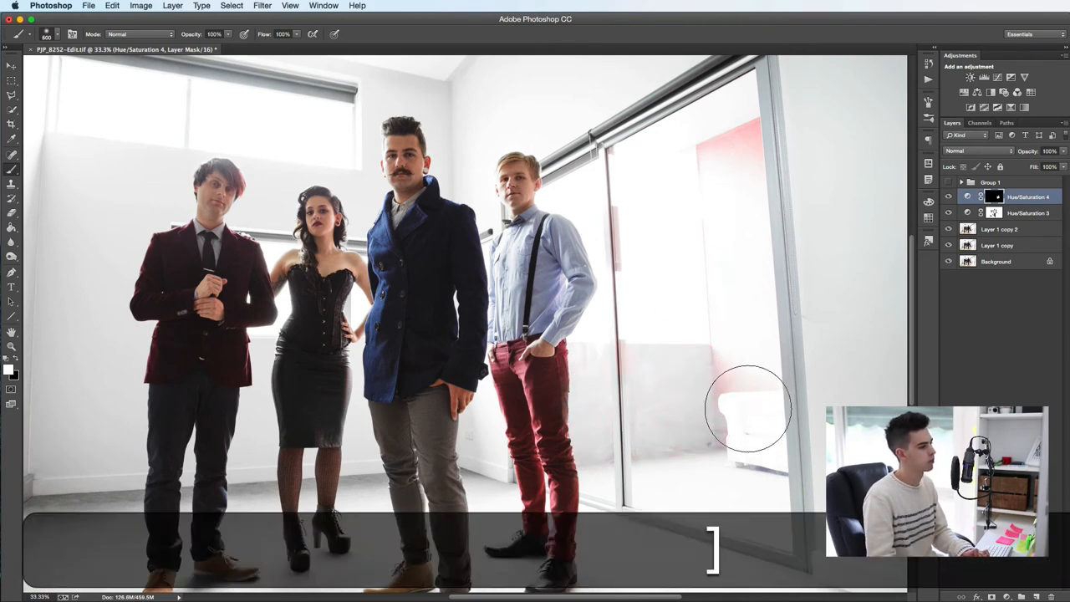
{"action": "mouse_move", "coordinate": [661, 314]}
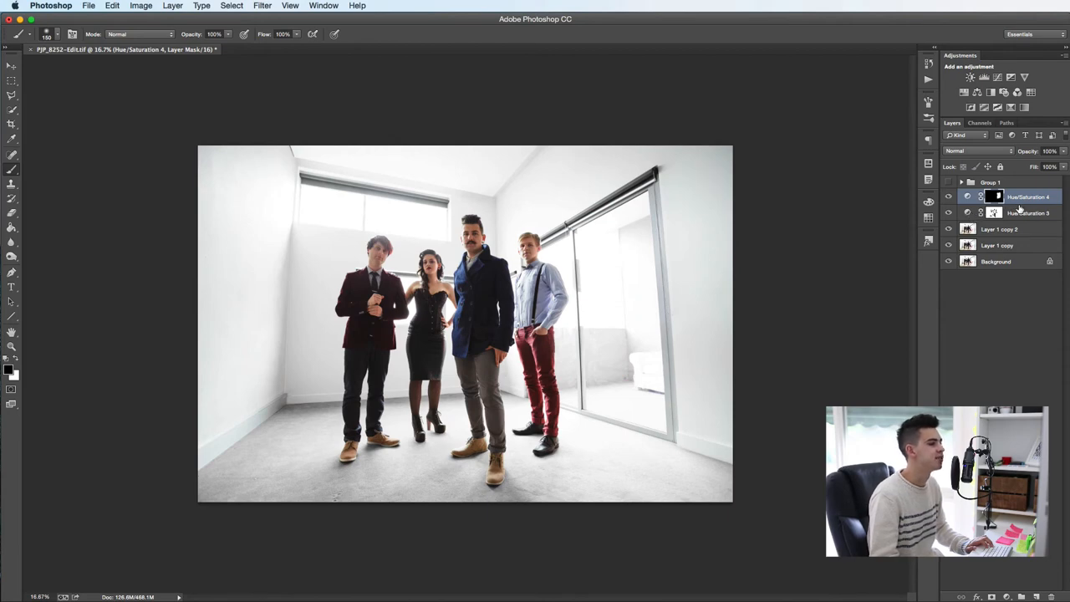
- Group both adjustment layers and toggle the group's visibility to compare with the original
{"action": "left_click", "coordinate": [1012, 213]}
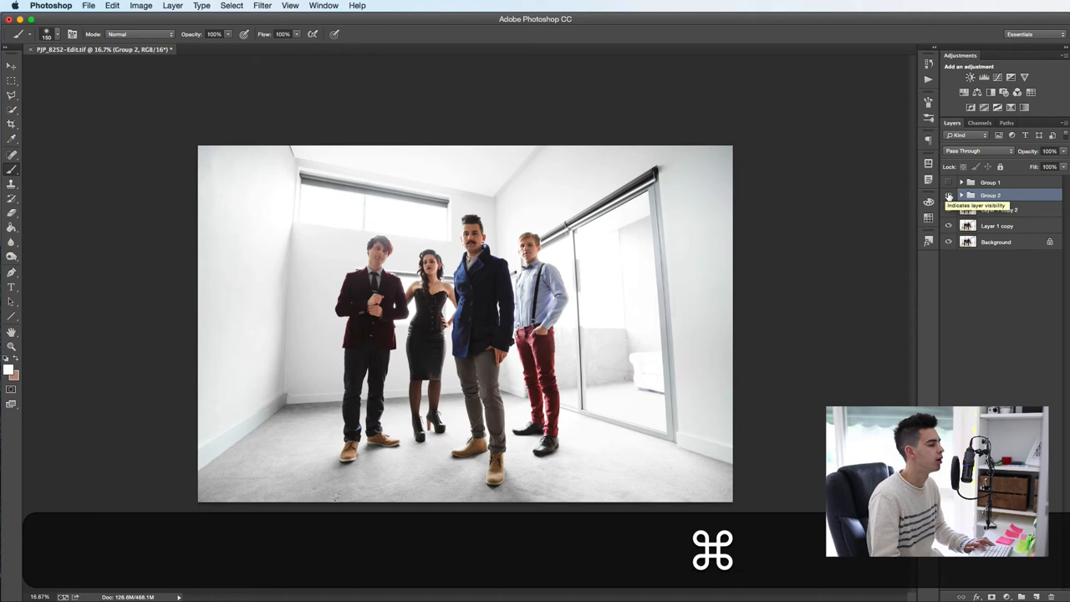
{"action": "left_click", "coordinate": [948, 193]}
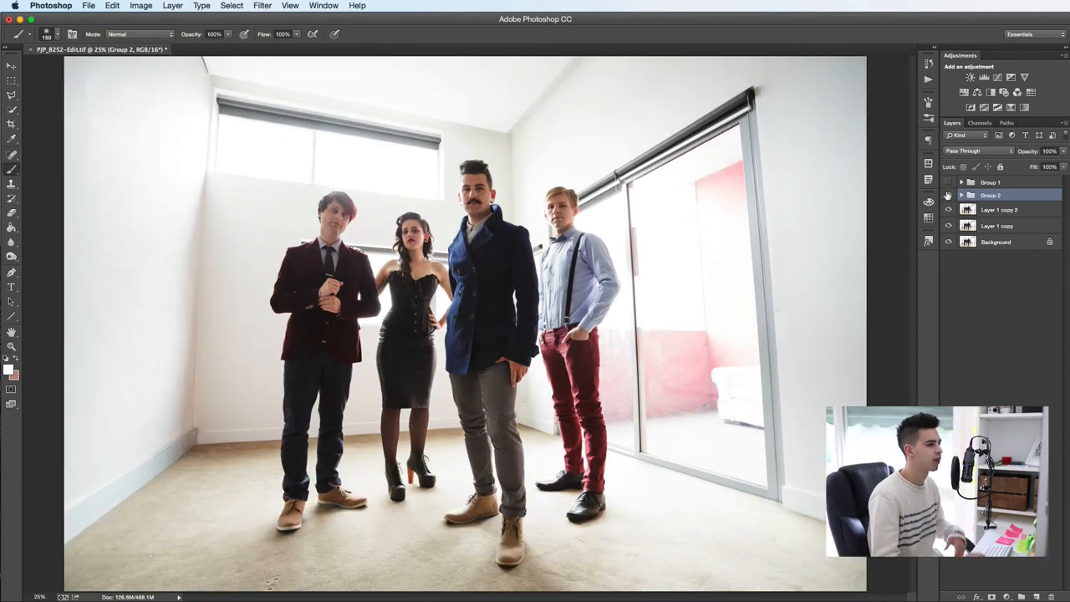
{"action": "left_click", "coordinate": [947, 194]}
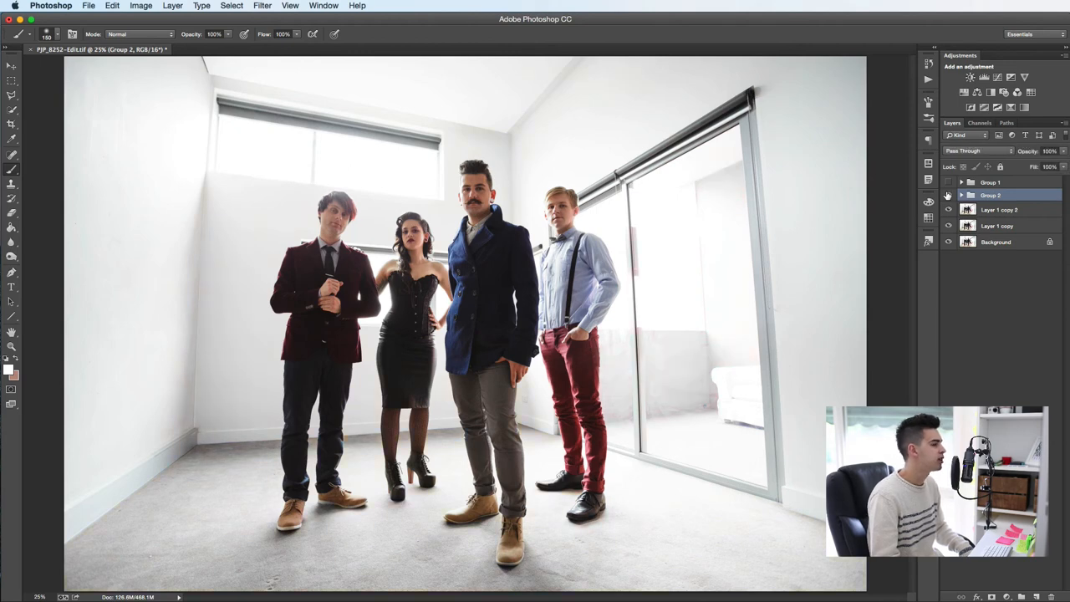
{"action": "mouse_move", "coordinate": [948, 194]}
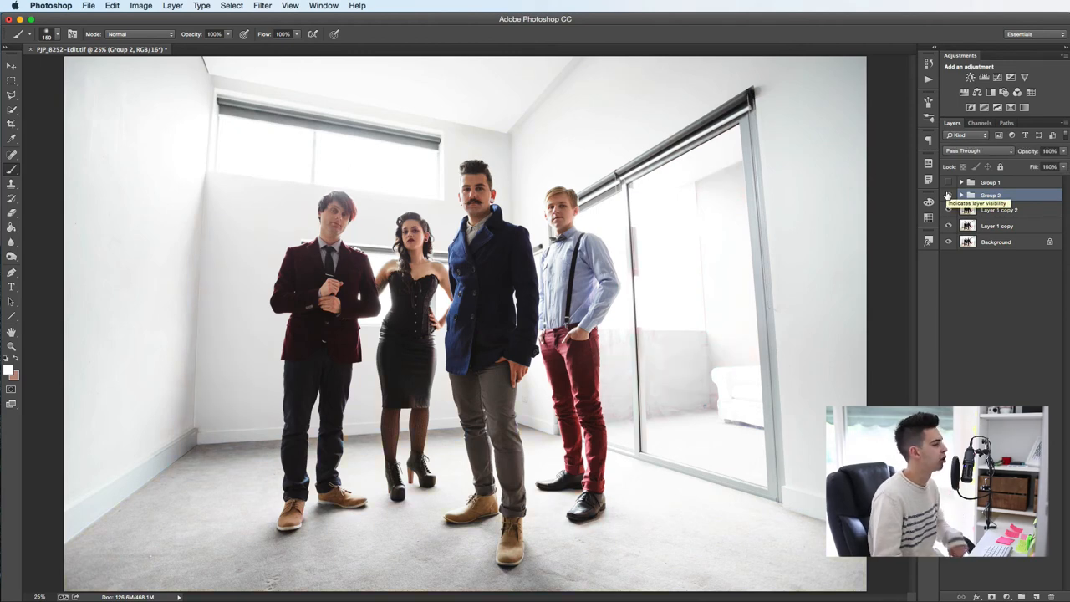